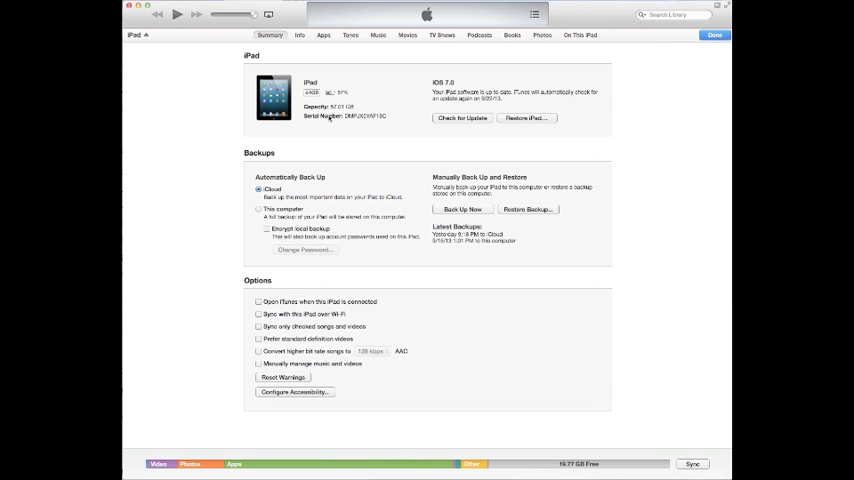
Switch the iPad summary's Serial Number field to display the IMEI.
click(345, 116)
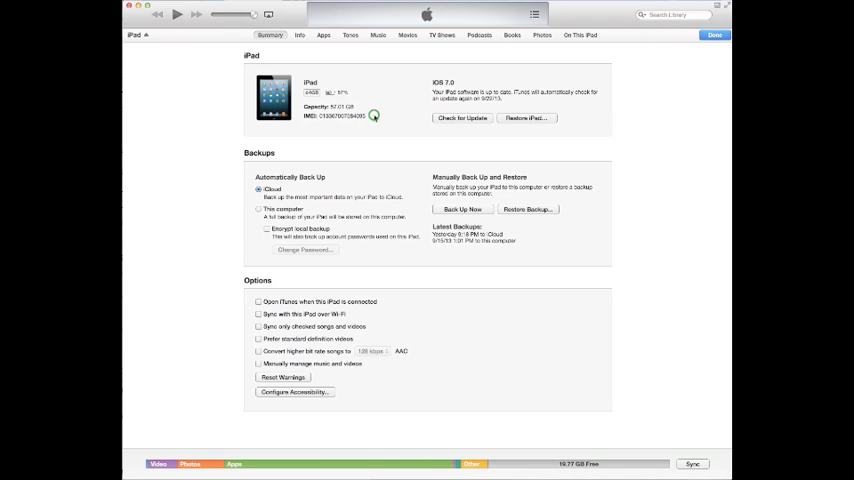
mouse_move(456, 90)
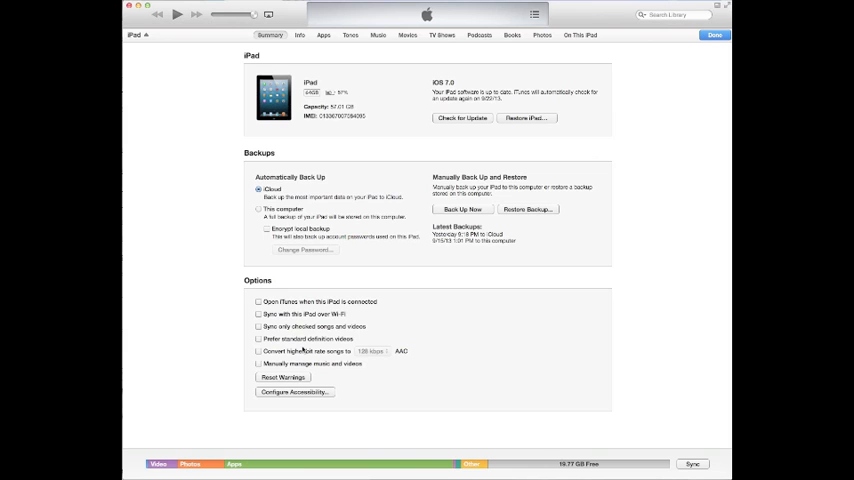
mouse_move(398, 118)
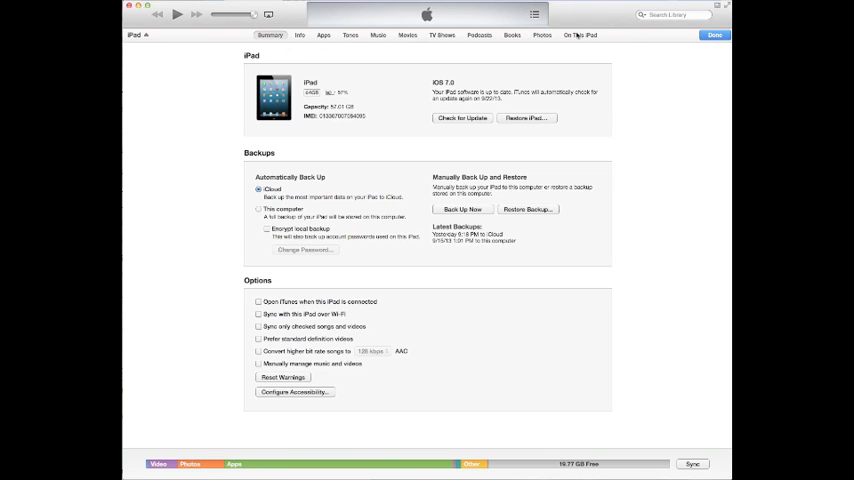
Review the iPad's Info page: iCloud contacts and calendars, plus the selected mail accounts.
click(299, 35)
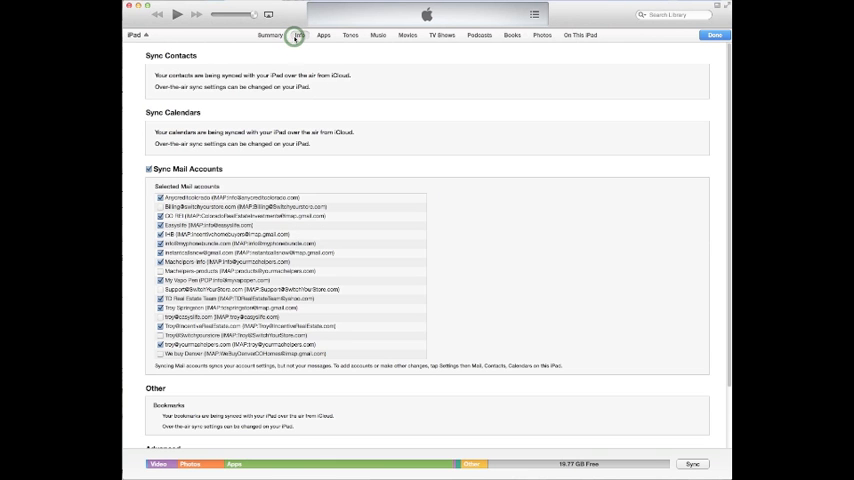
scroll(down, 3)
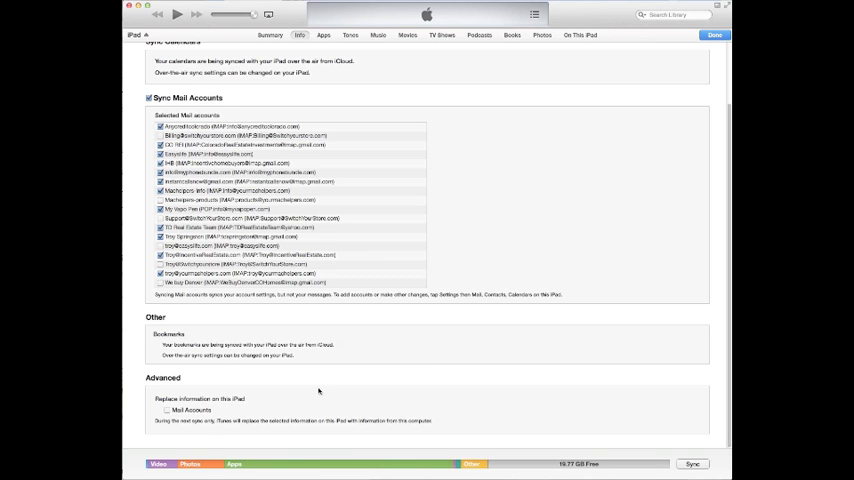
scroll(up, 3)
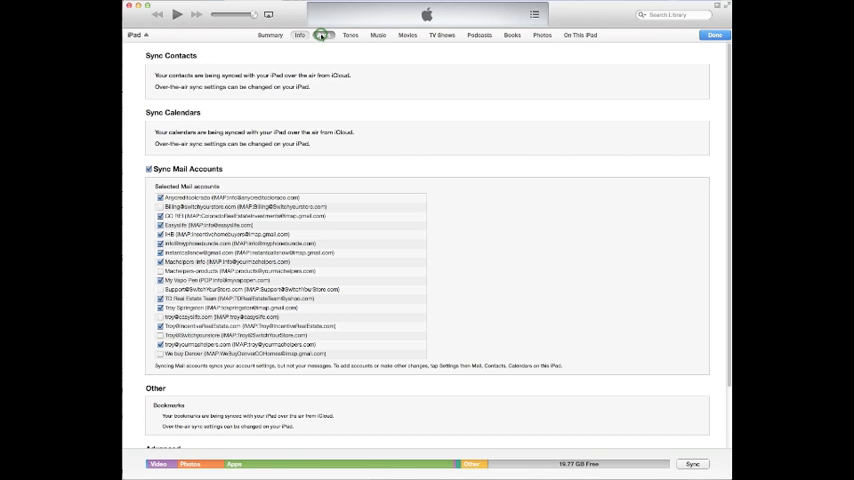
Toggle the 9mm game's install state on the Apps page, leaving 132 apps unchanged.
click(323, 35)
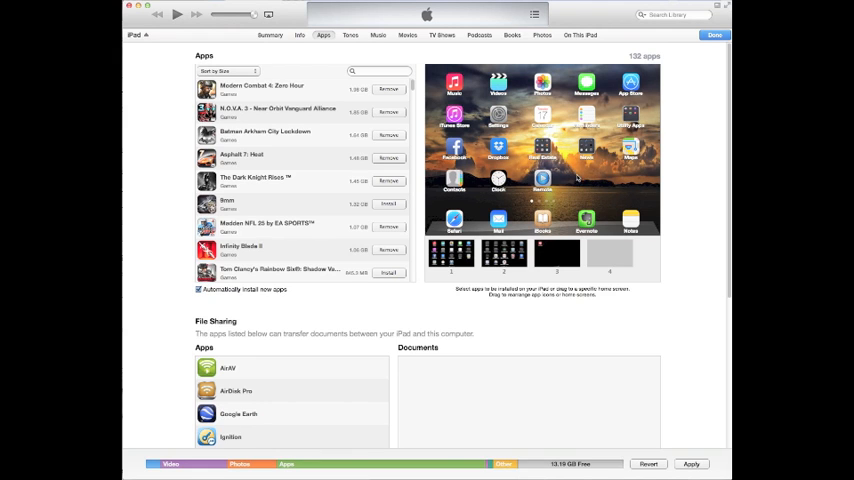
mouse_move(570, 227)
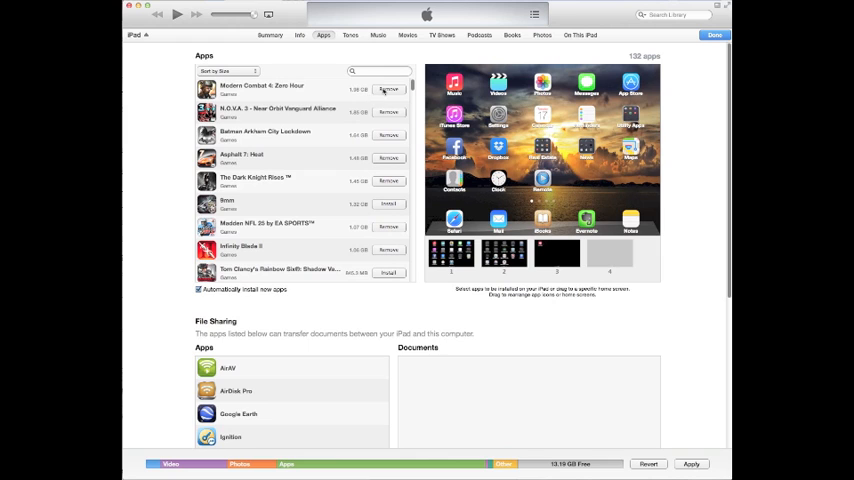
mouse_move(376, 148)
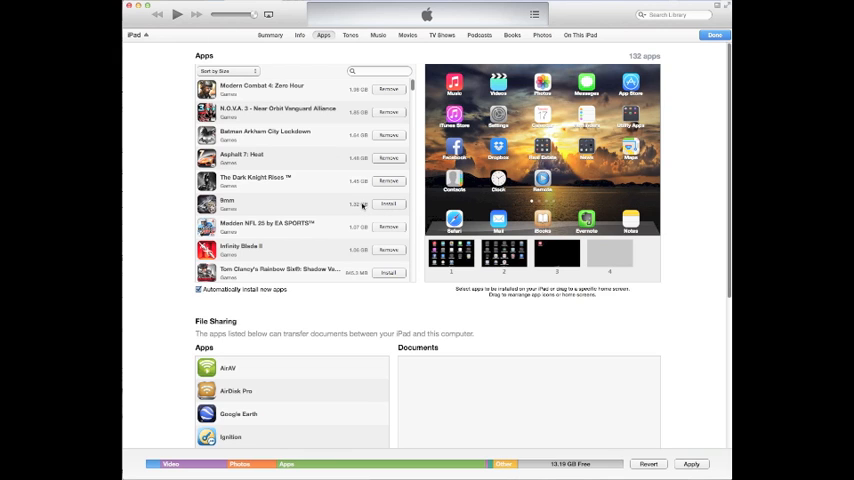
click(388, 203)
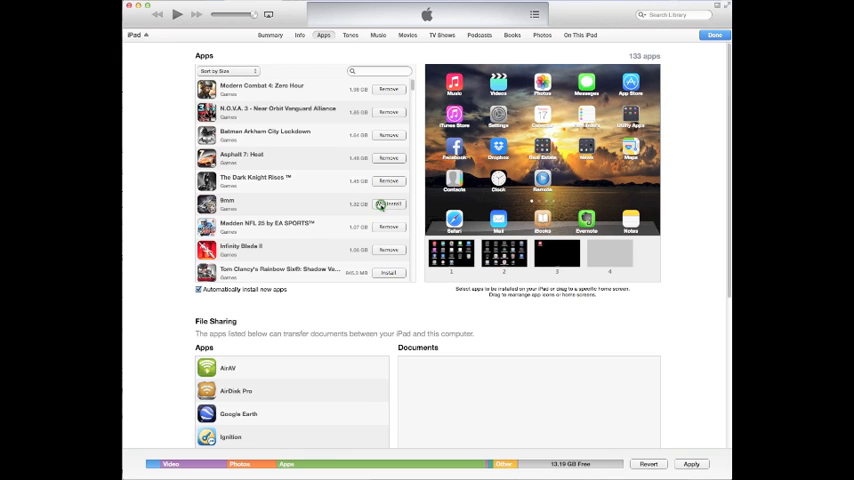
click(388, 203)
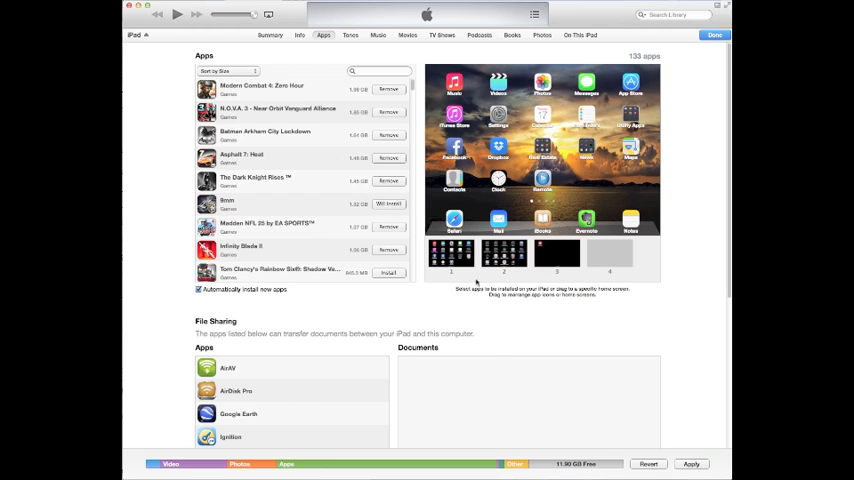
mouse_move(496, 467)
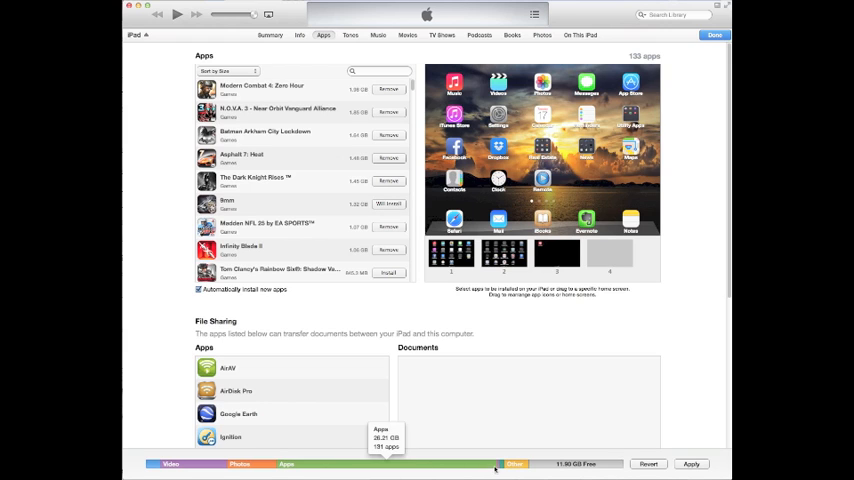
click(388, 204)
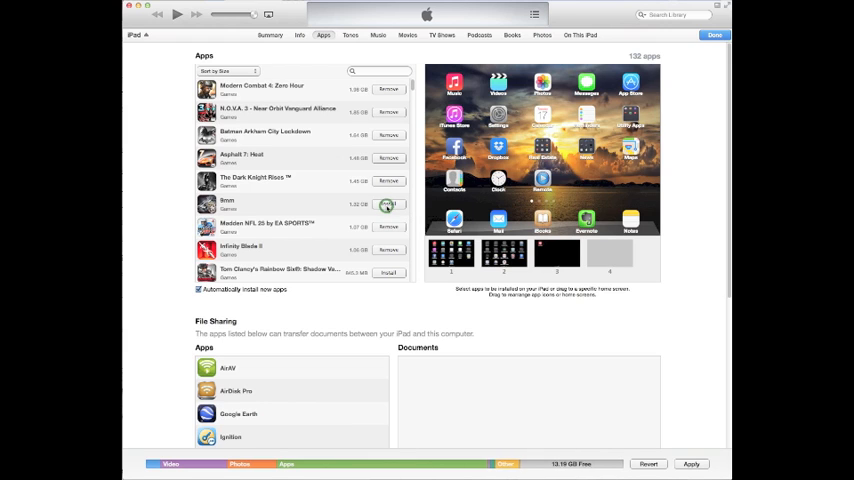
click(388, 204)
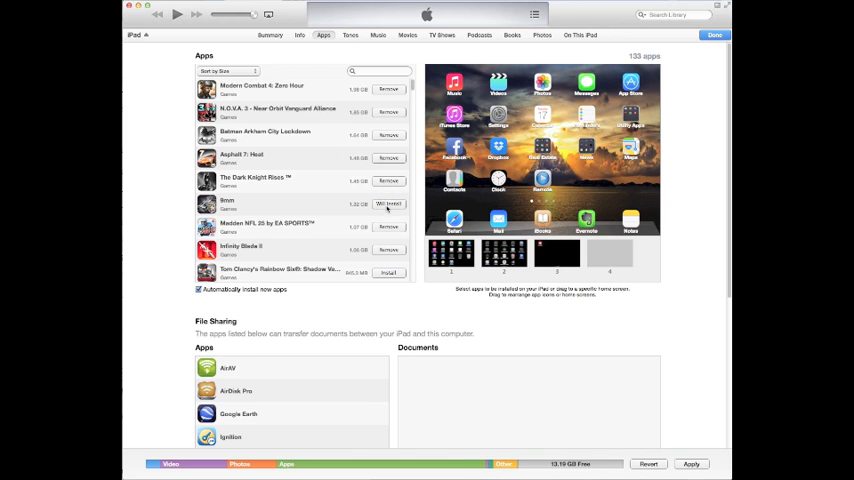
click(388, 204)
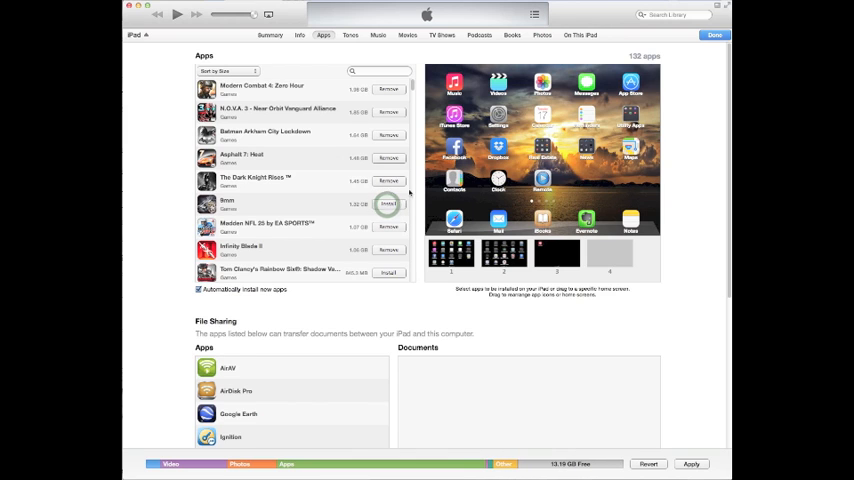
click(349, 35)
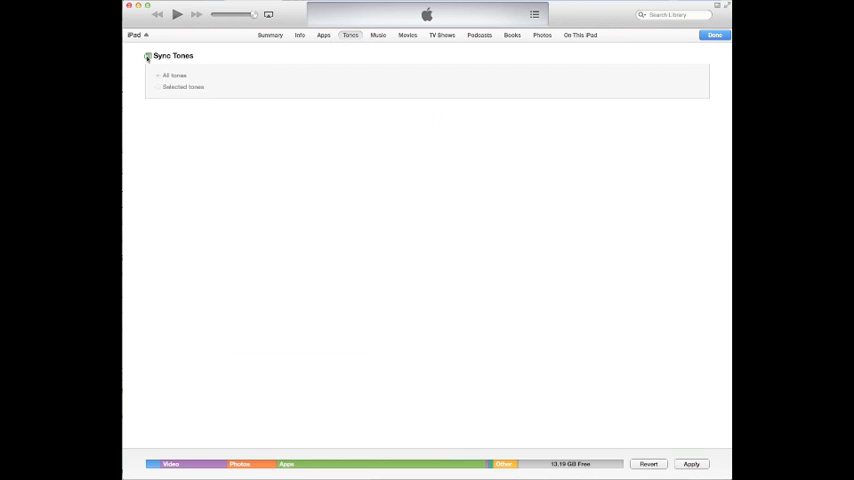
Try Sync Tones with Selected tones, then turn ringtone syncing back off.
click(157, 87)
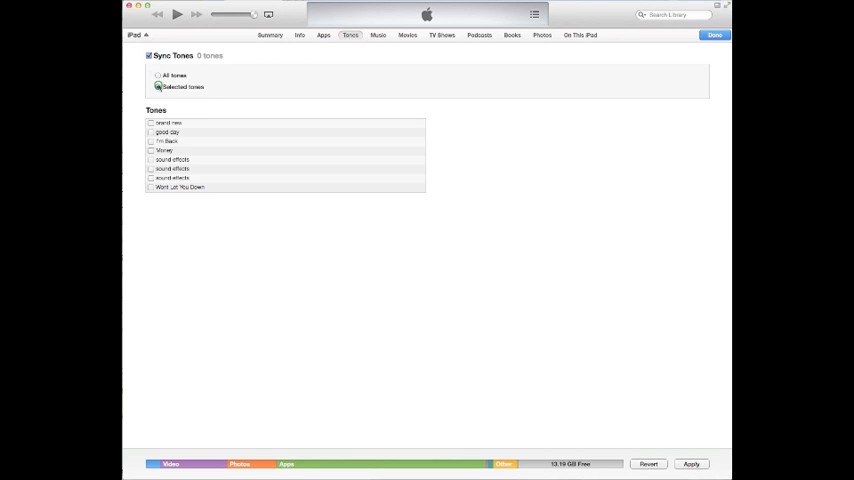
click(157, 87)
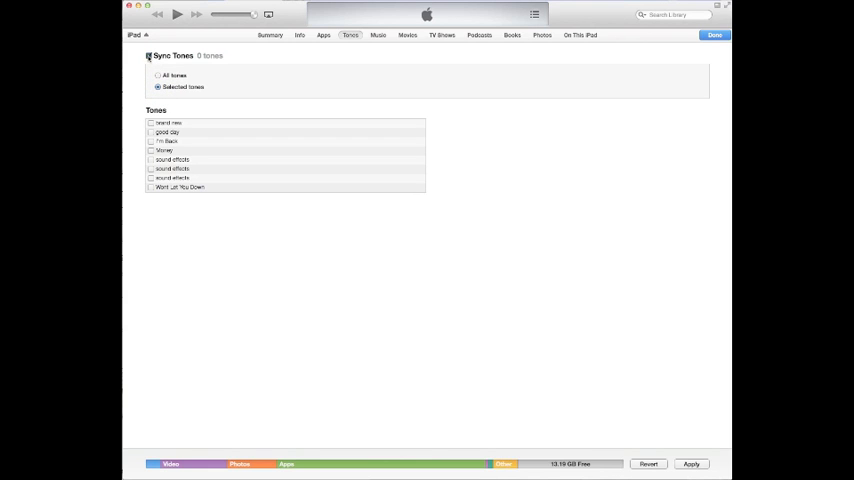
click(148, 55)
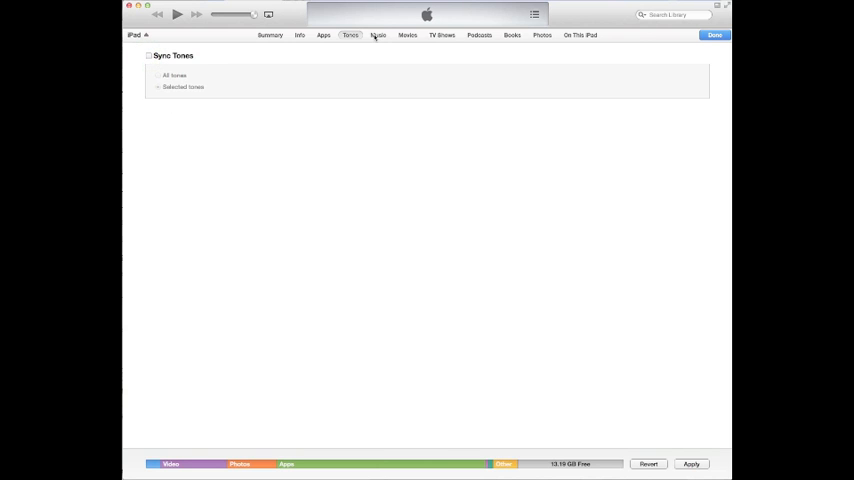
click(378, 35)
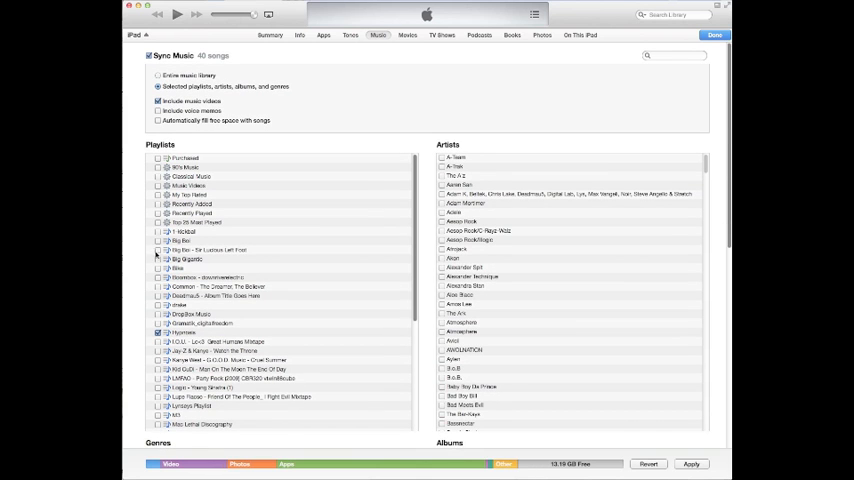
Tick the Big Boi - Sir Lucious Left Foot playlist, raising music sync to 59 songs.
click(157, 250)
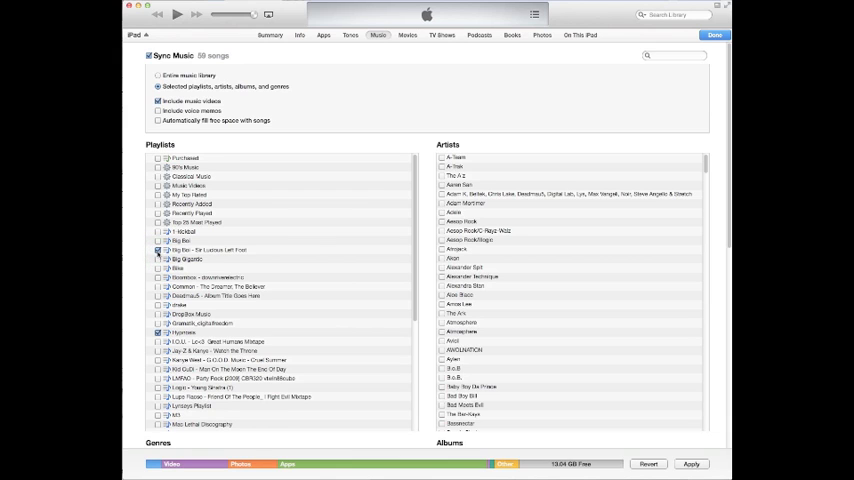
mouse_move(377, 280)
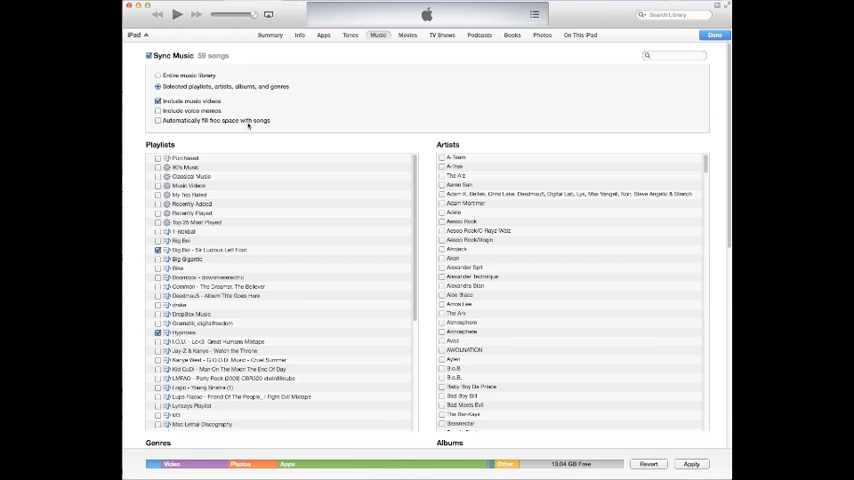
mouse_move(528, 345)
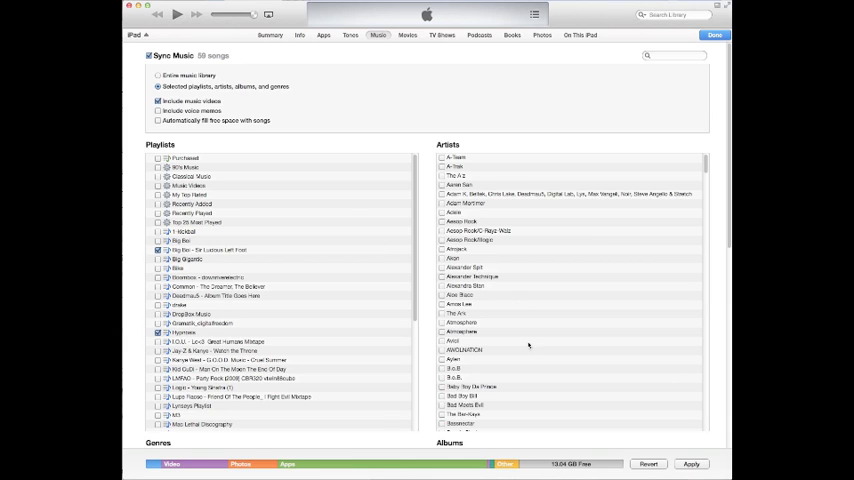
mouse_move(282, 132)
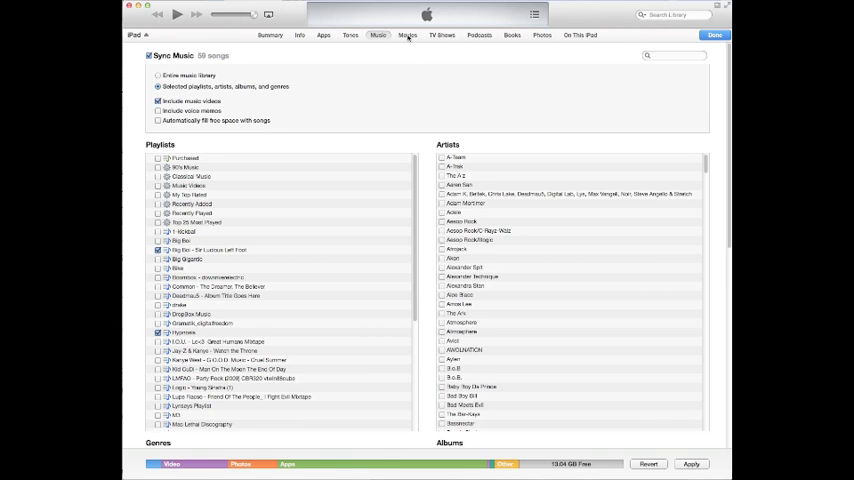
Tick Captain America: The First Avenger in the movie list, bringing synced movies to 5.
click(406, 35)
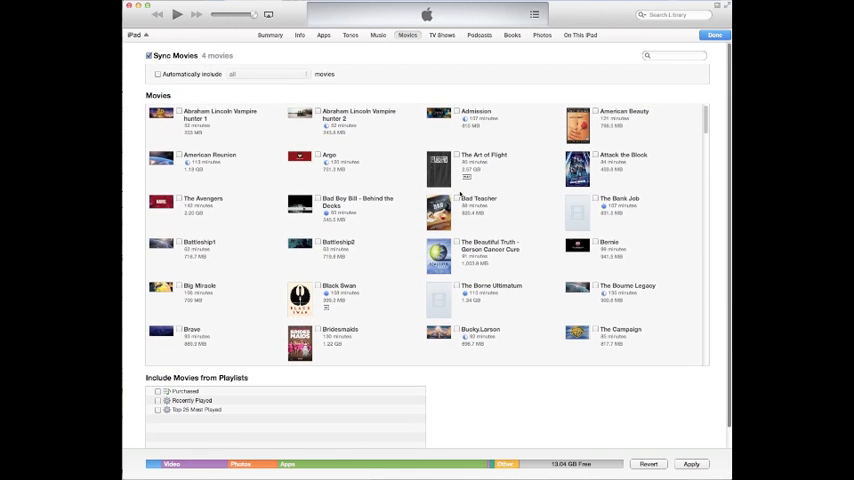
scroll(down, 3)
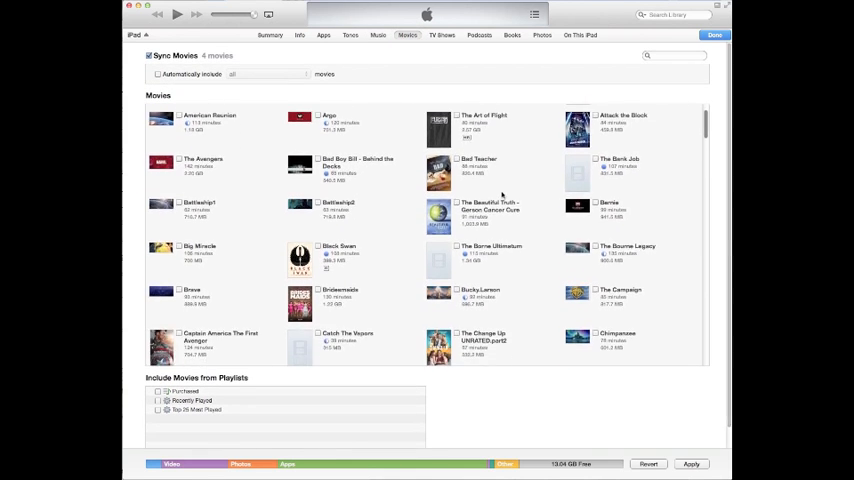
scroll(down, 3)
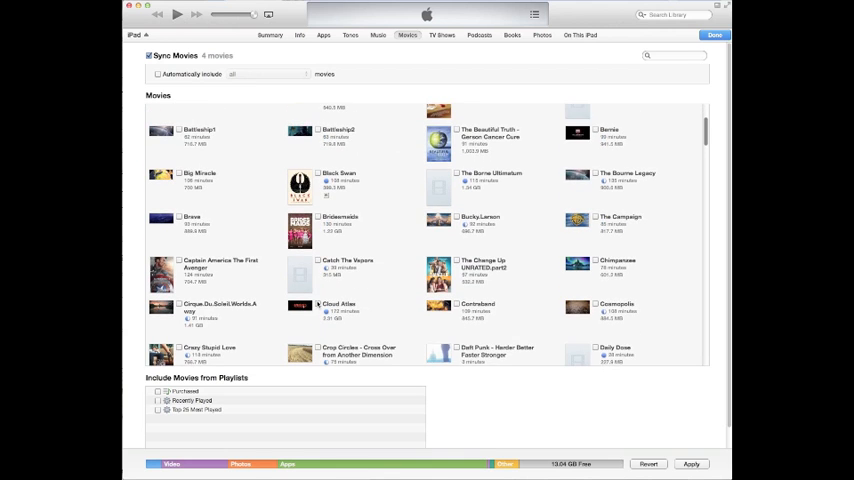
scroll(down, 3)
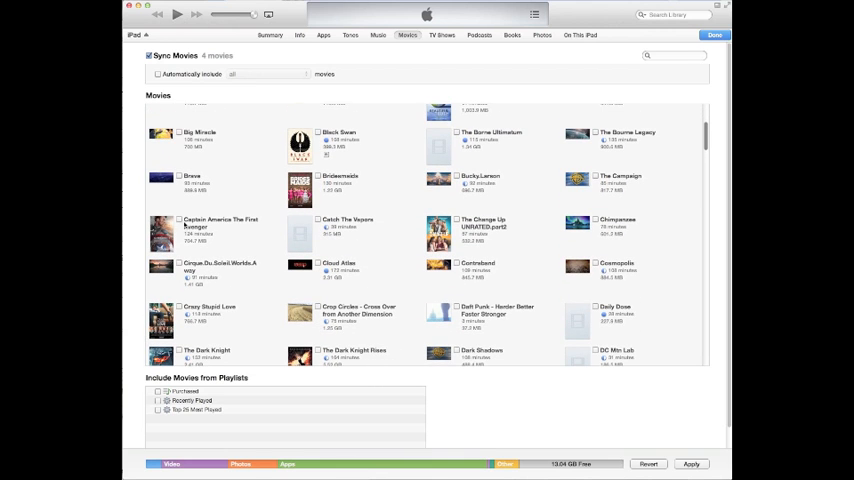
click(179, 218)
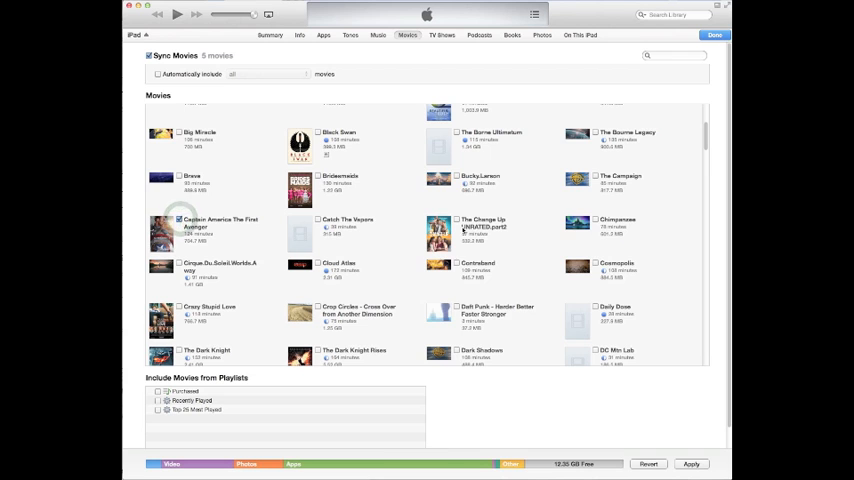
scroll(up, 3)
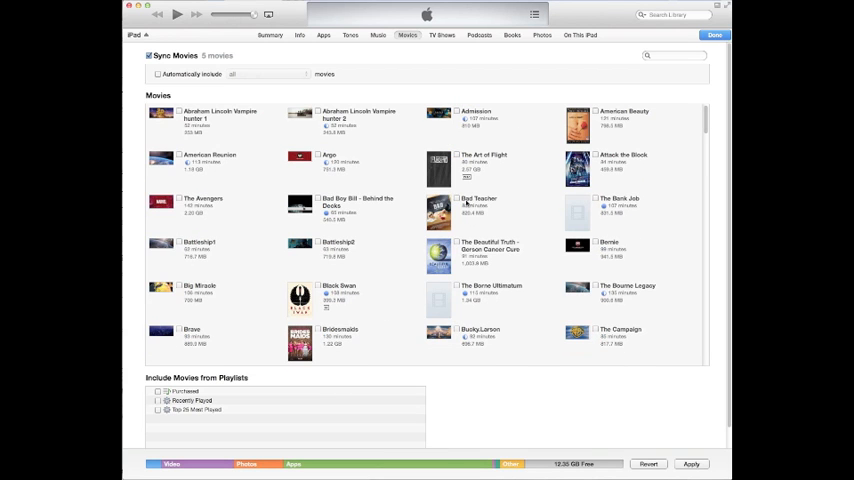
mouse_move(428, 89)
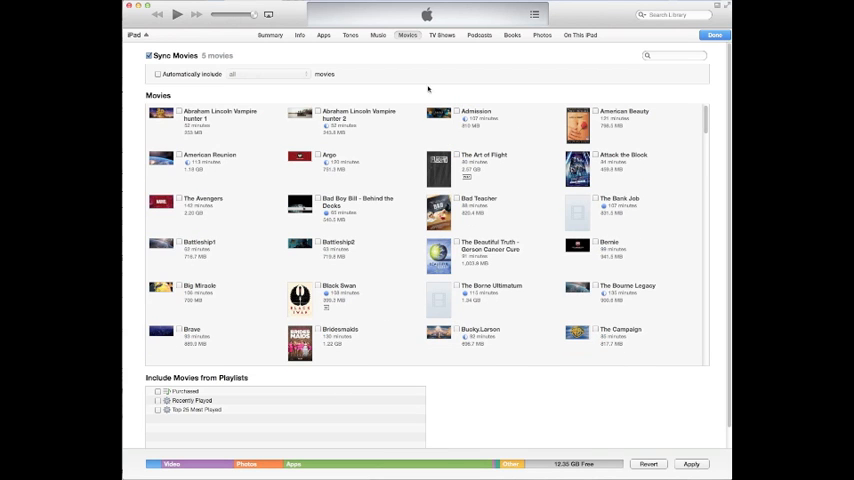
Tick only Dexter Season 6 episode 12 for syncing on the TV Shows page.
click(442, 35)
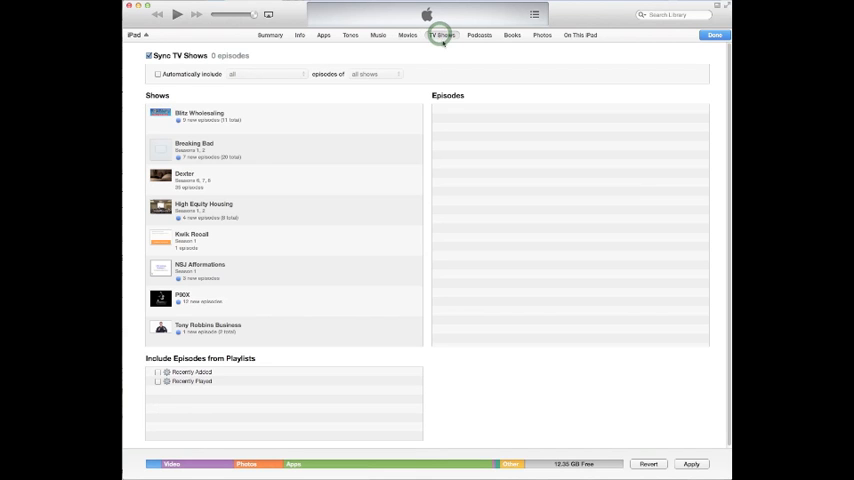
mouse_move(239, 178)
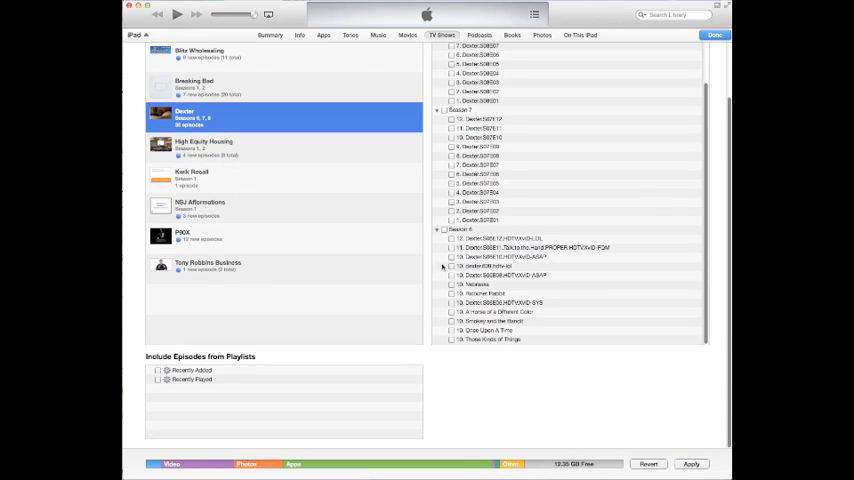
click(444, 230)
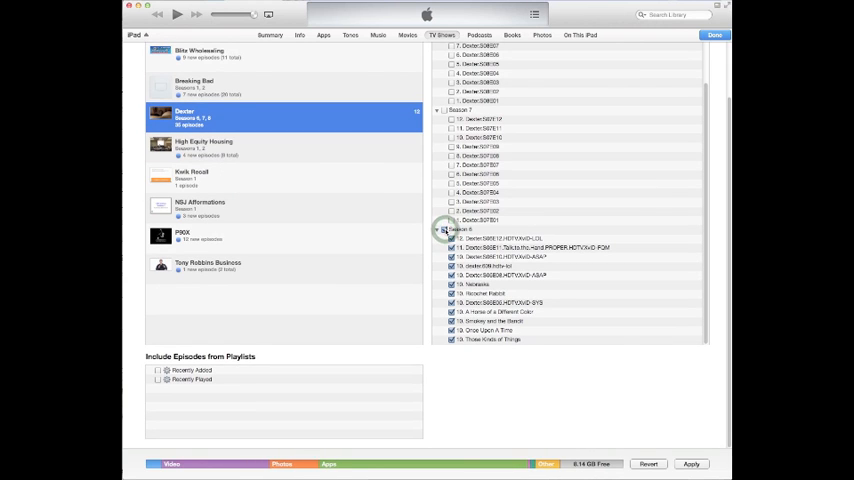
click(450, 230)
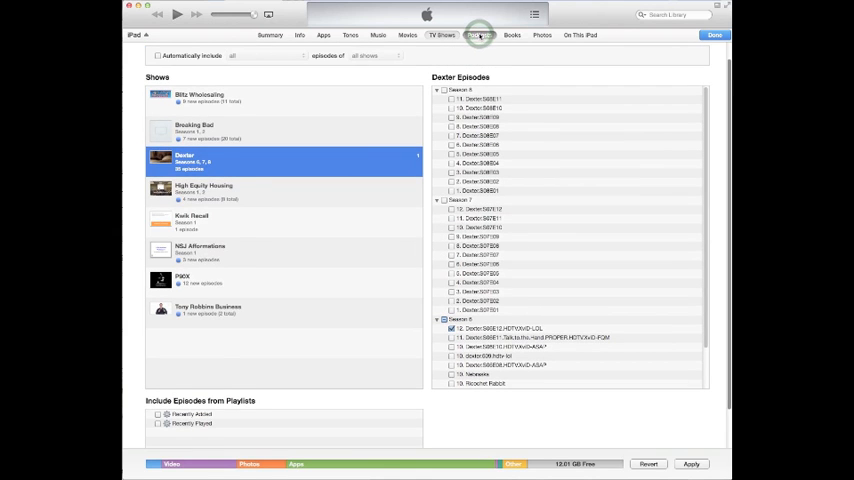
Enable Sync Podcasts and tick one AVICII - LEVELS PODCAST episode, totalling 17 episodes.
click(479, 35)
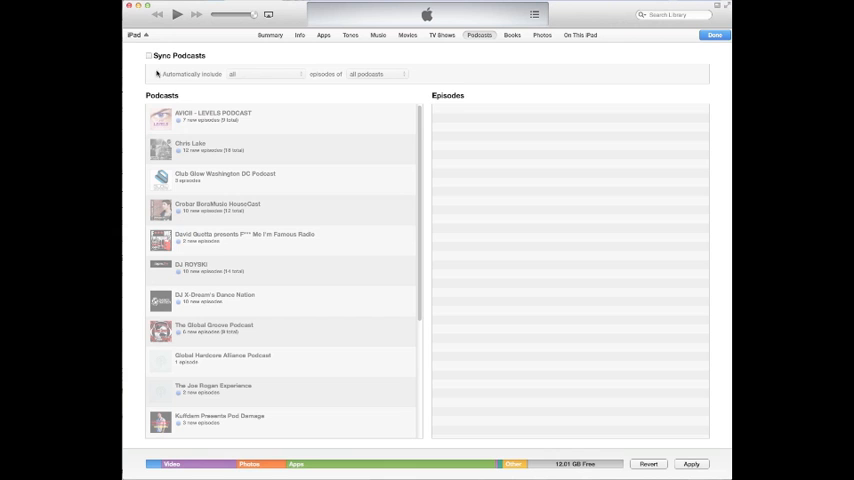
click(149, 55)
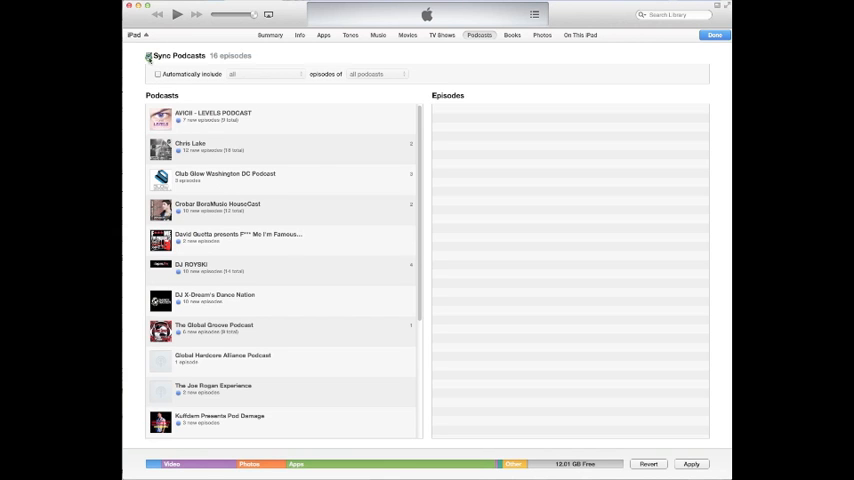
click(150, 55)
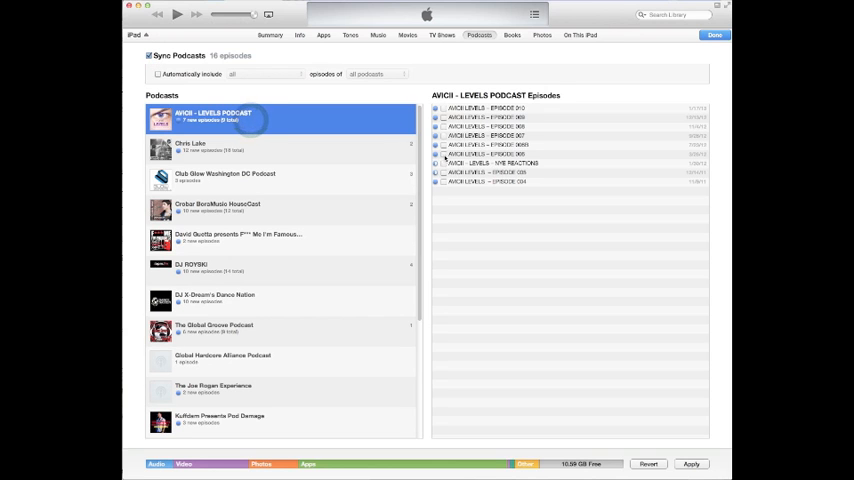
click(444, 108)
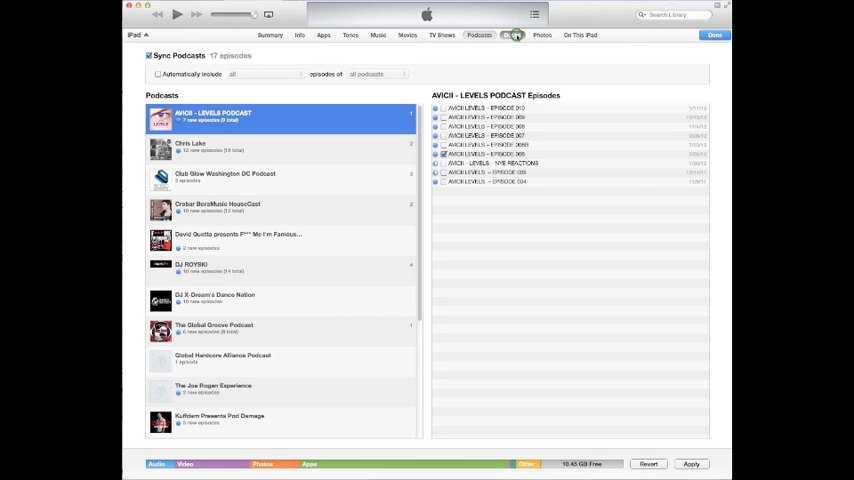
Filter the Books sync list to Only Books, hiding PDF files, with 68 books selected.
click(512, 35)
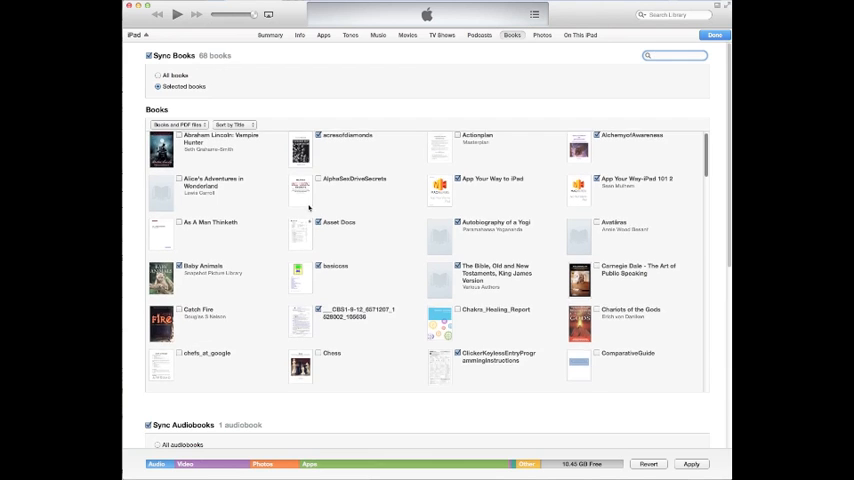
scroll(down, 3)
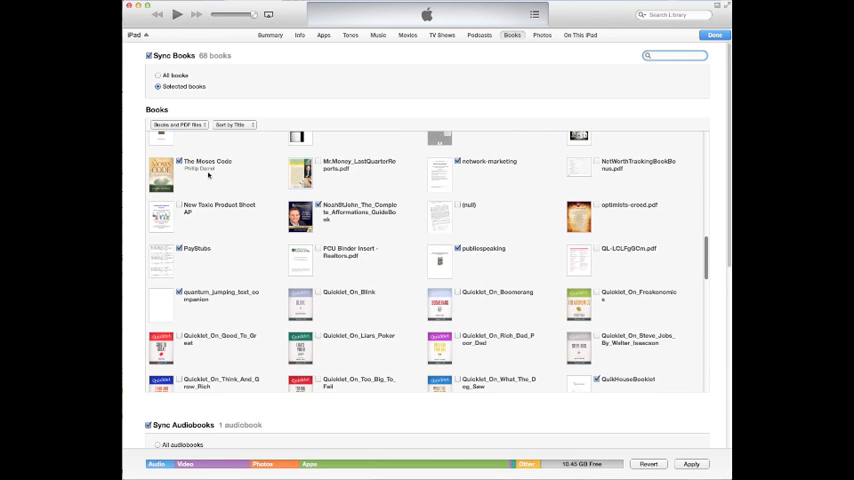
click(178, 124)
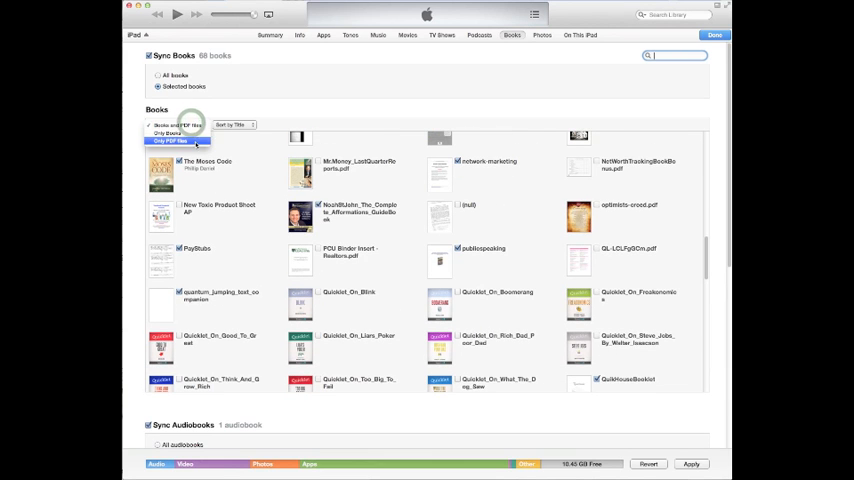
click(180, 124)
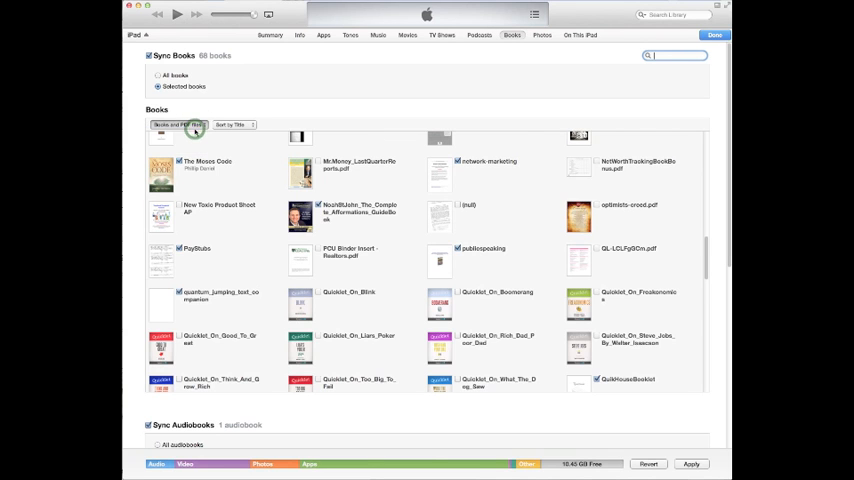
click(180, 124)
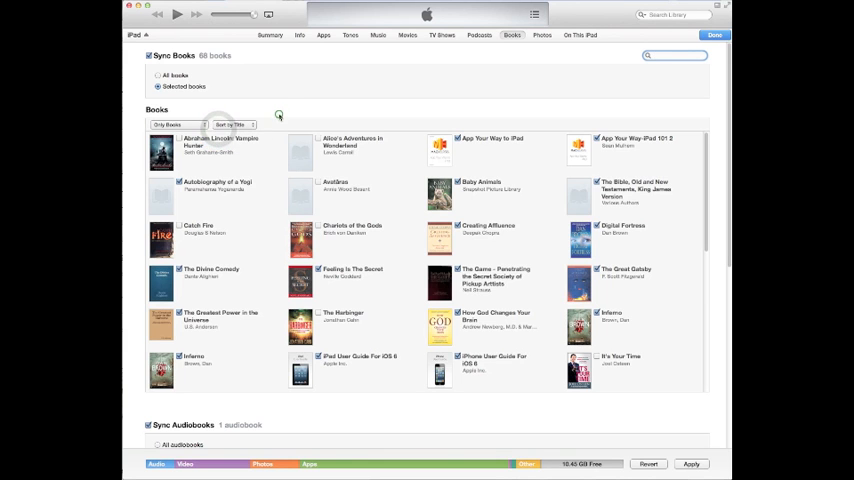
scroll(down, 3)
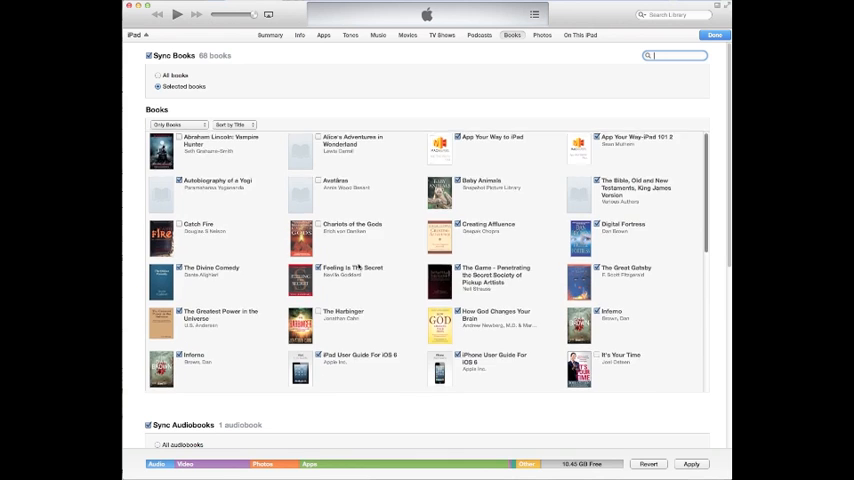
Scroll down to the Sync Audiobooks section and back up to the top of the page.
scroll(down, 3)
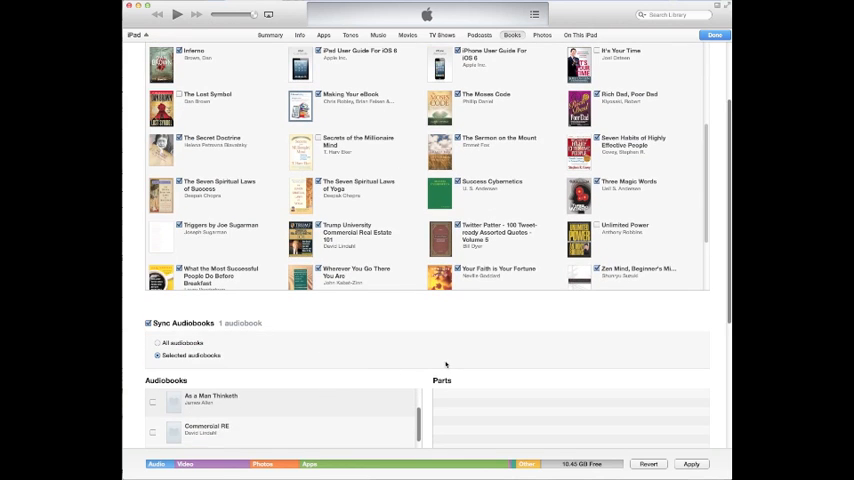
scroll(down, 3)
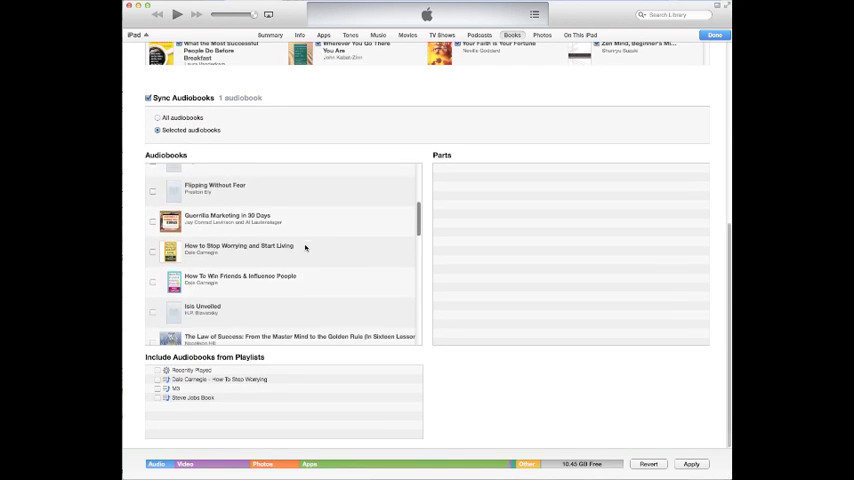
scroll(down, 3)
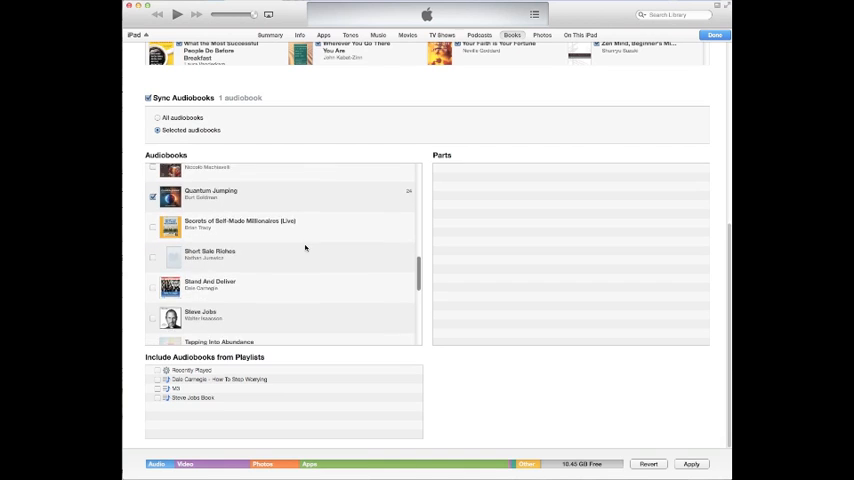
scroll(down, 3)
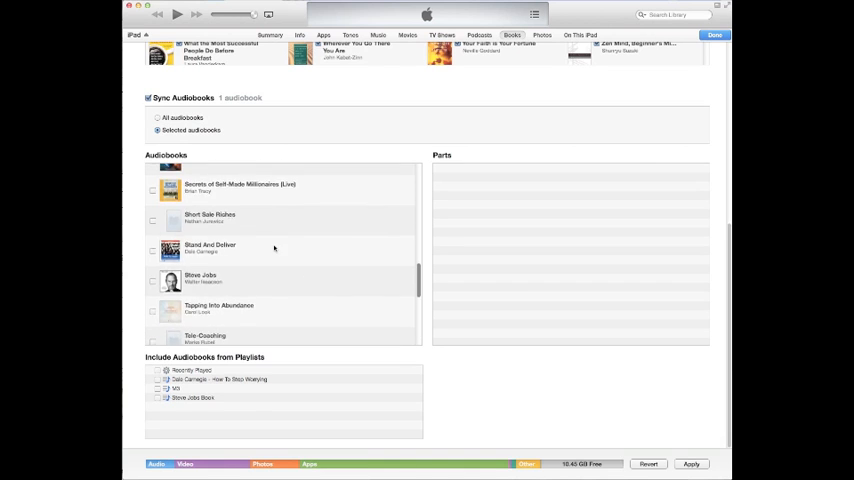
scroll(up, 3)
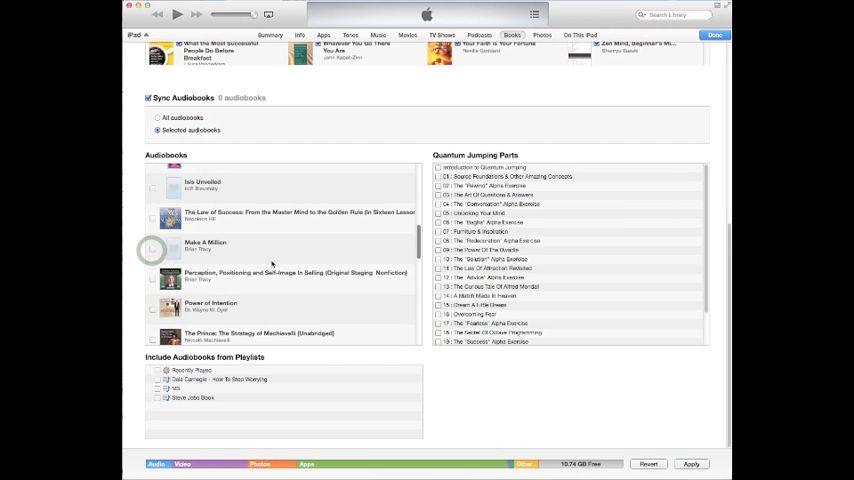
scroll(up, 3)
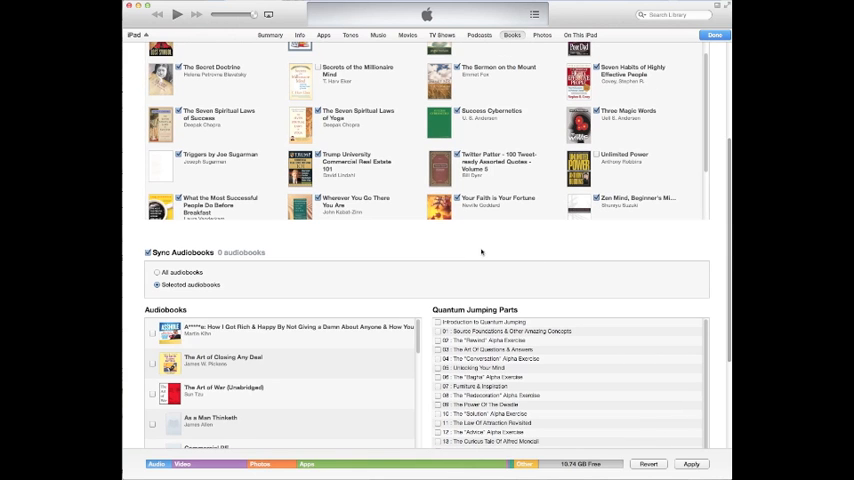
scroll(up, 3)
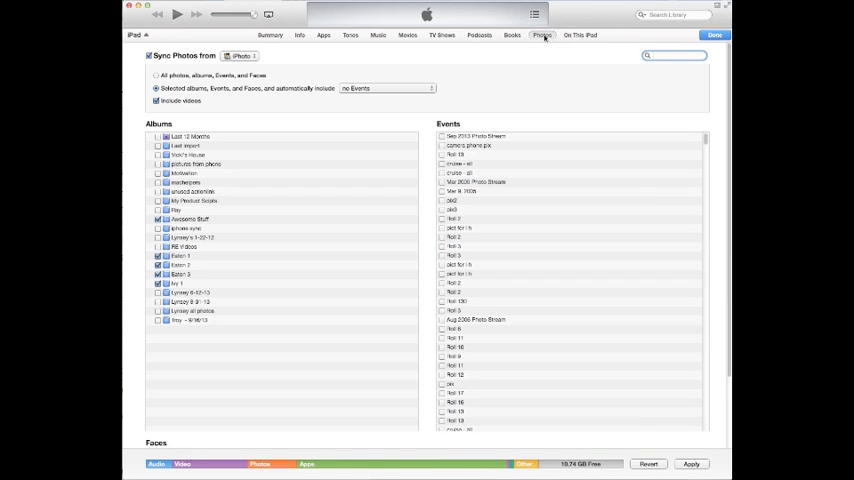
mouse_move(615, 330)
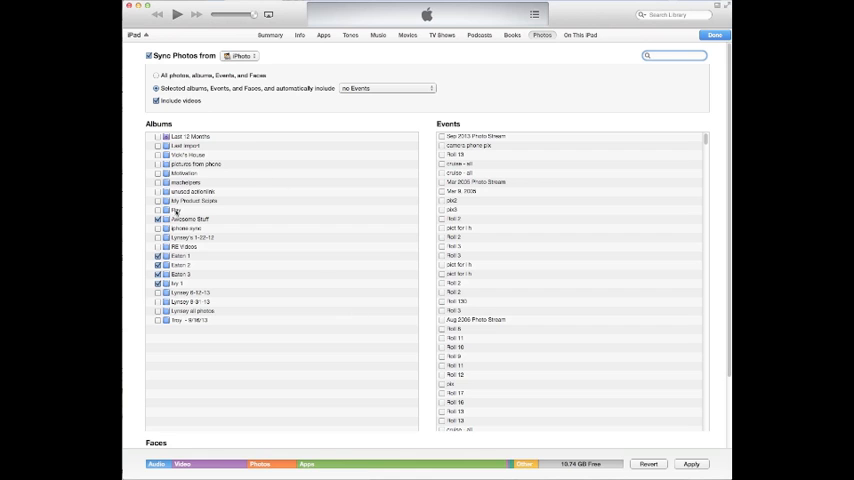
Show the Photos sync settings: selected iPhoto albums plus videos, 38 photos total.
scroll(down, 3)
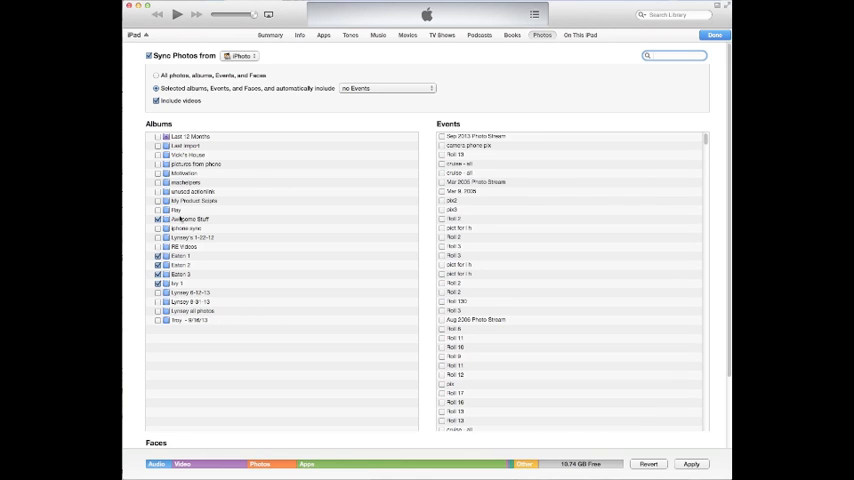
click(157, 219)
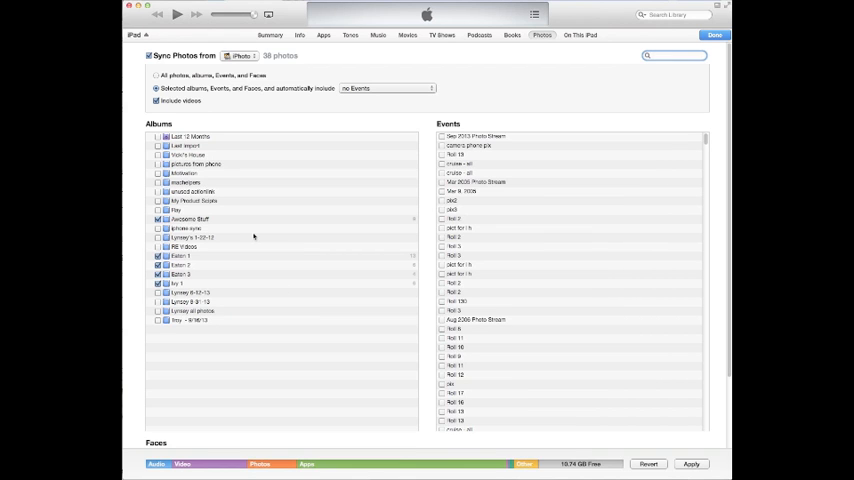
mouse_move(210, 110)
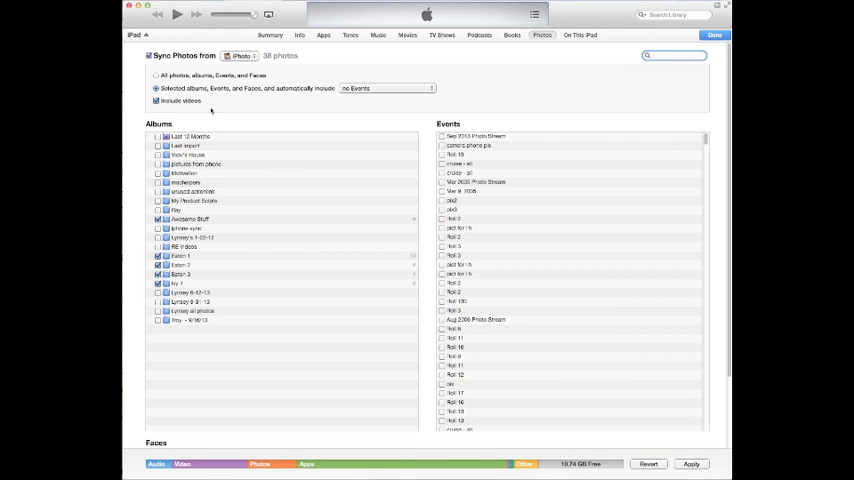
mouse_move(391, 137)
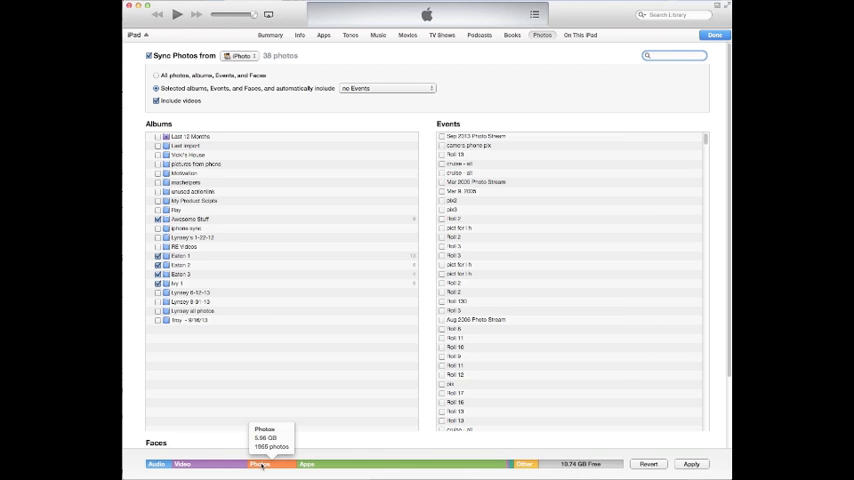
mouse_move(182, 464)
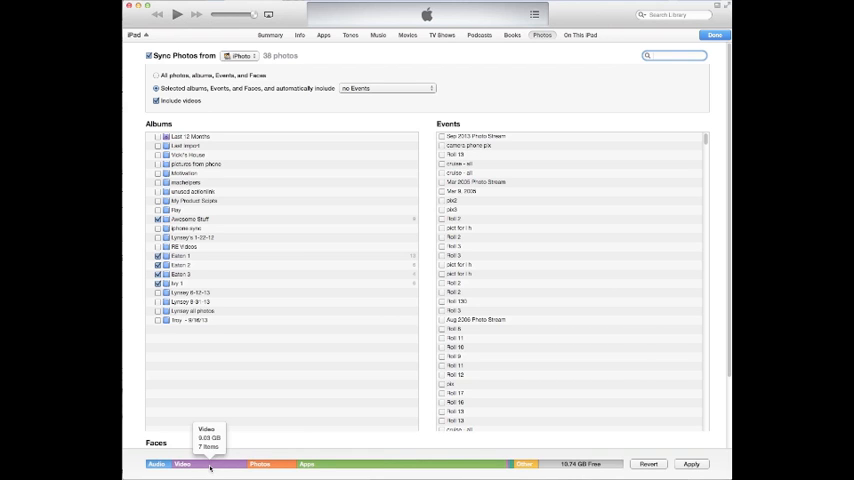
mouse_move(346, 468)
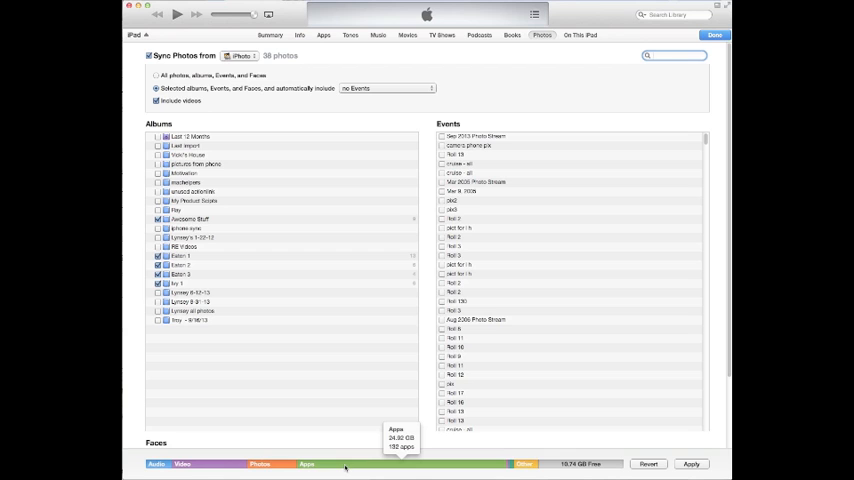
mouse_move(458, 205)
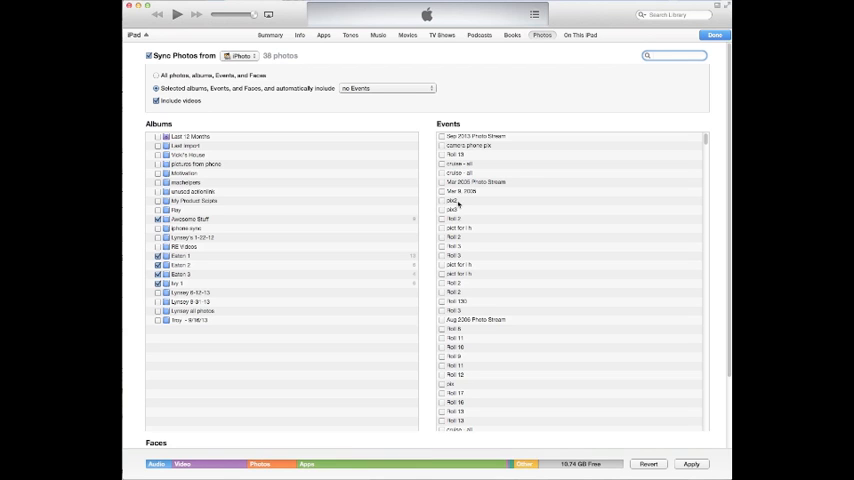
Browse the iPad's own TV shows, music, books and tones, ending on zero tones.
click(580, 35)
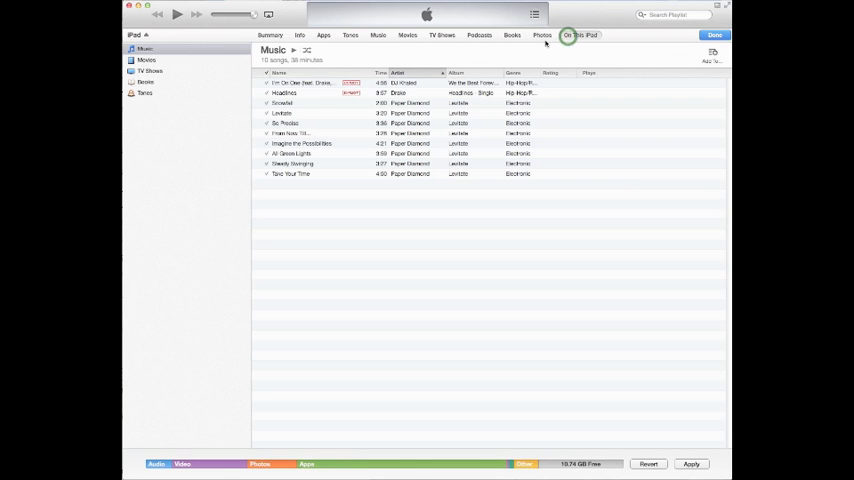
mouse_move(145, 93)
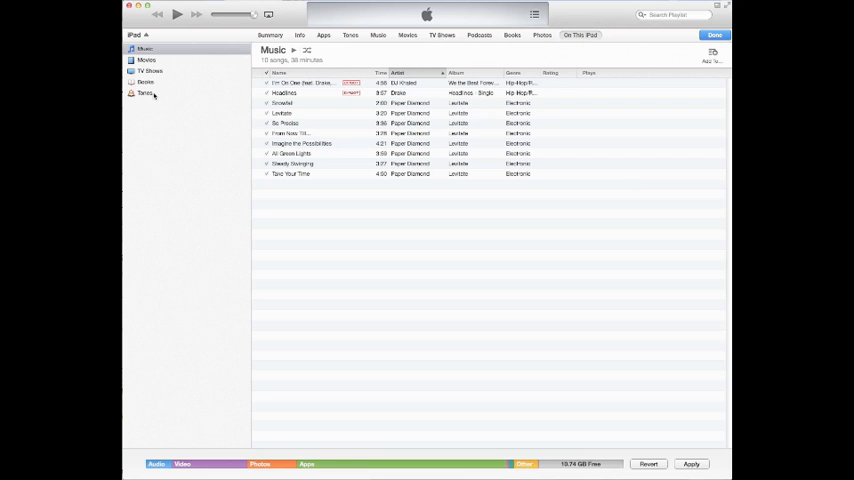
click(149, 71)
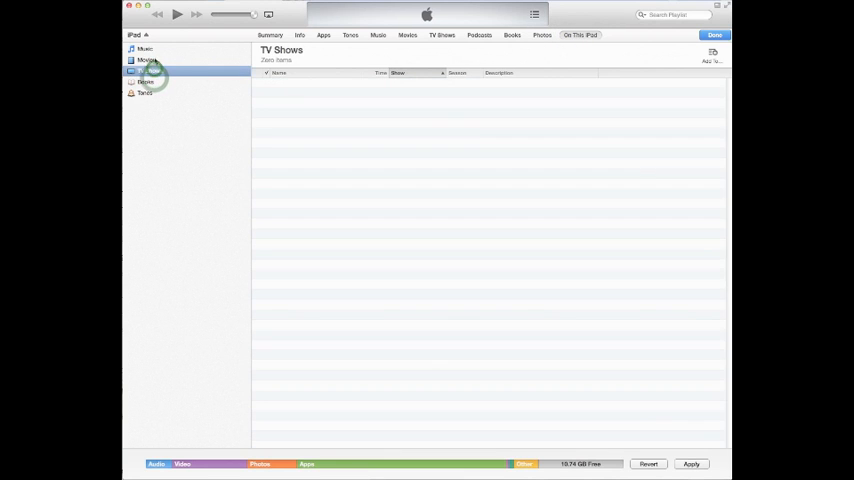
click(145, 49)
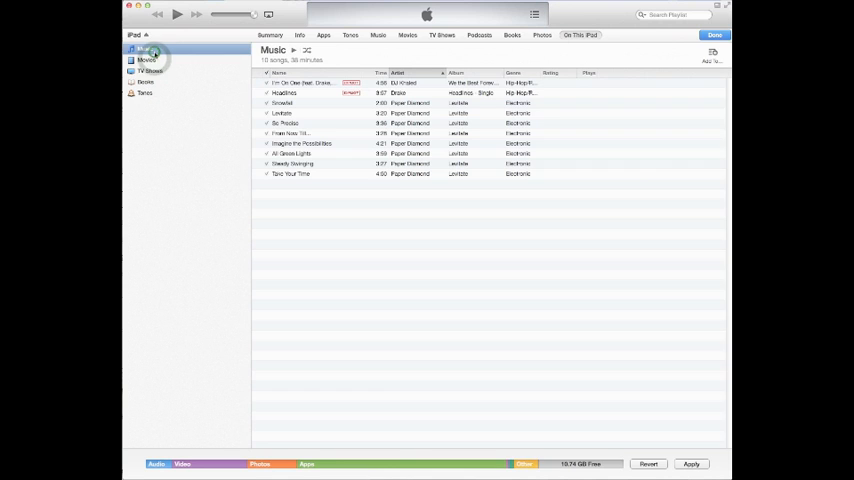
click(146, 81)
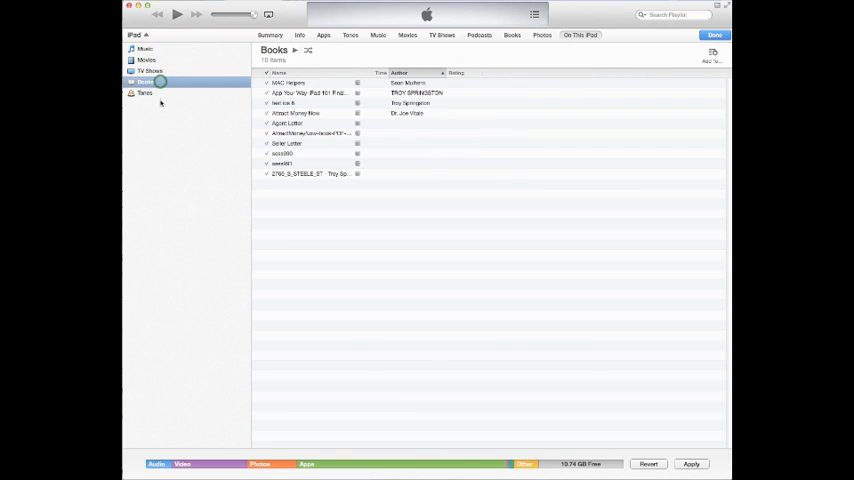
click(144, 93)
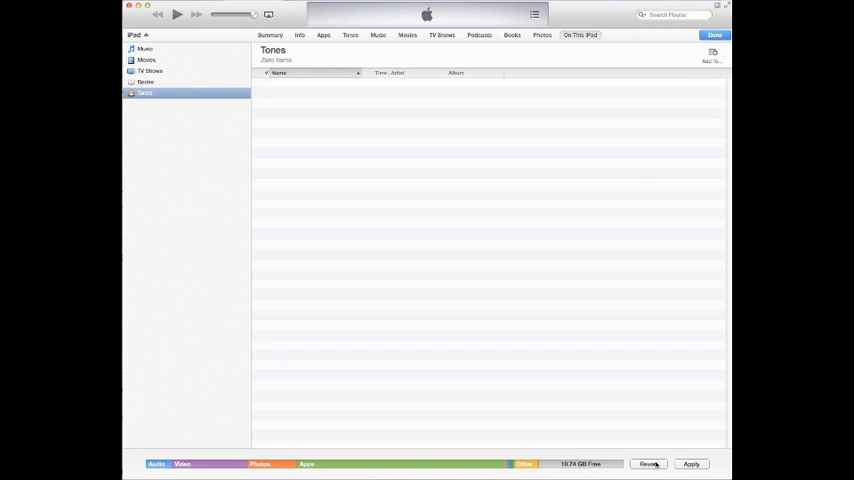
click(692, 463)
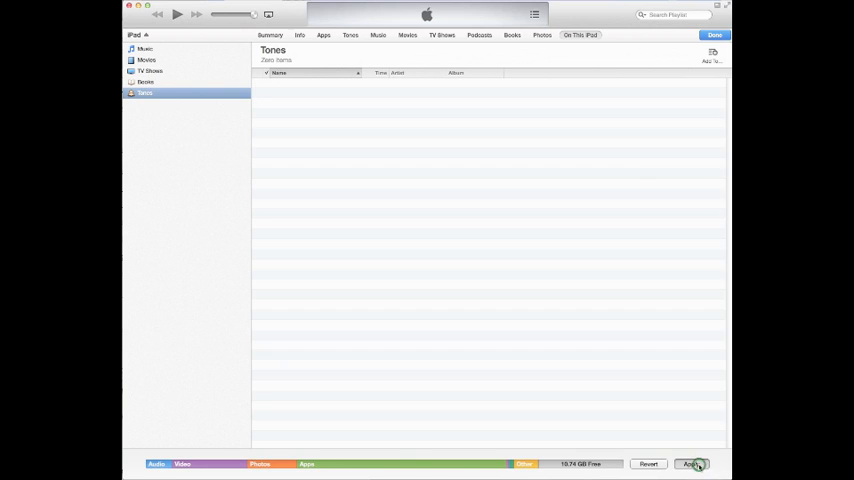
Apply the new settings so the iPad syncs, copying photos in step 7 of 7.
click(692, 463)
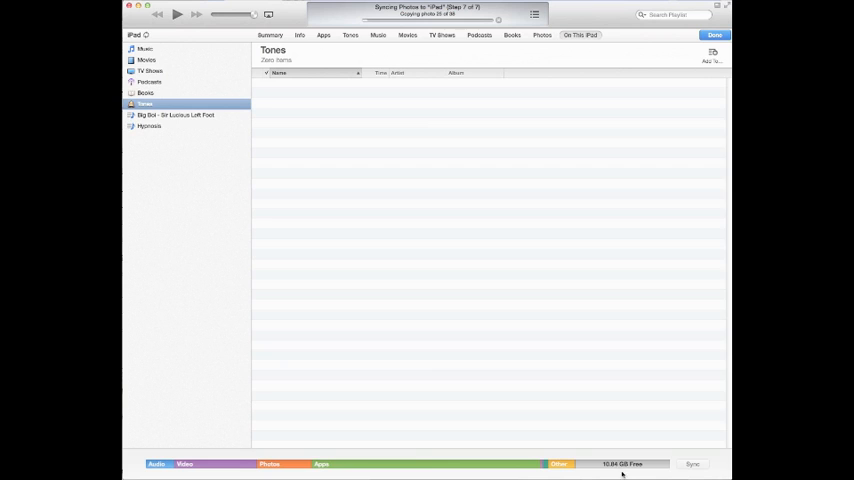
mouse_move(612, 470)
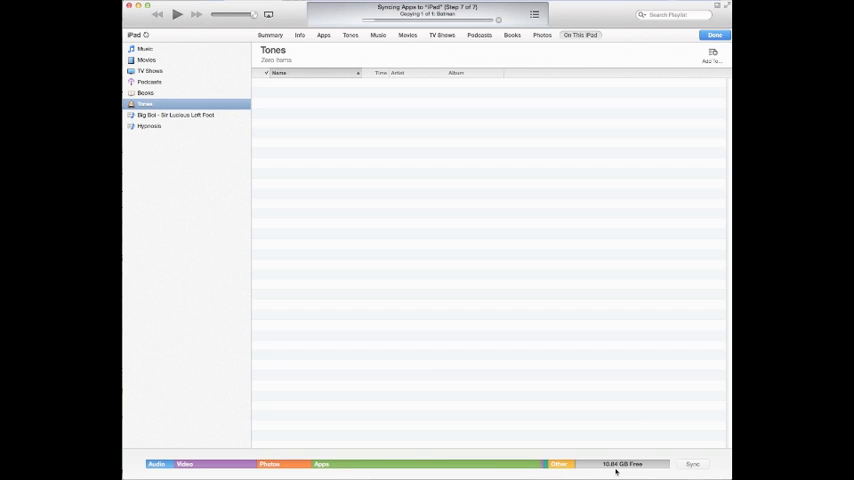
mouse_move(630, 368)
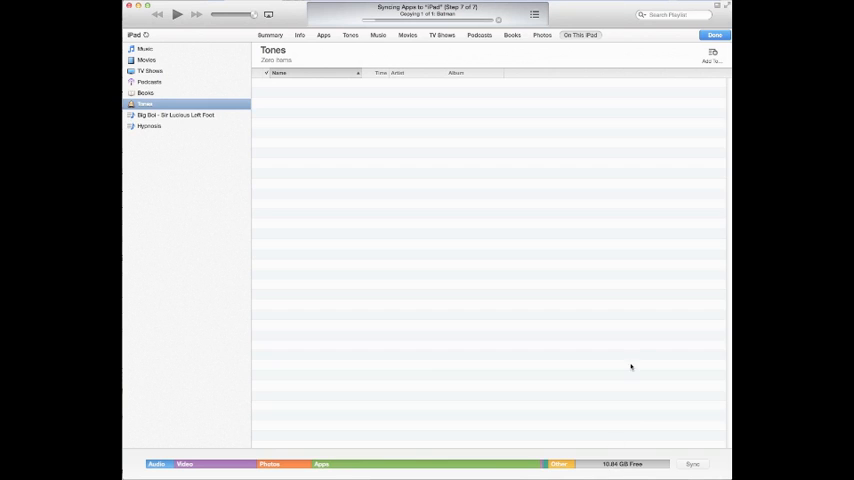